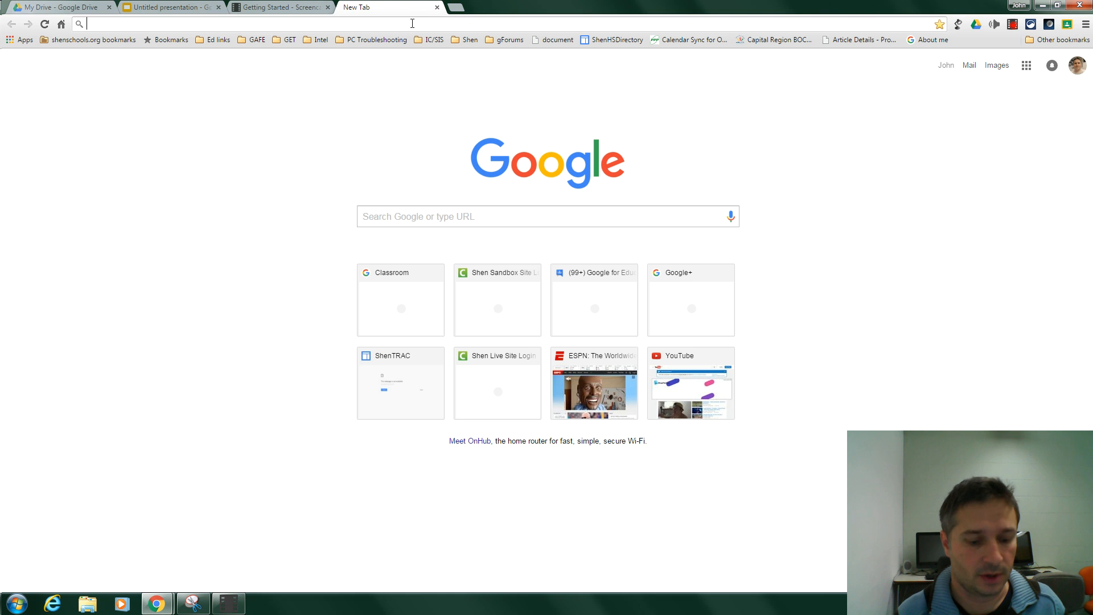
# - Enter chrome://apps in a new tab to show the installed apps grid
pyautogui.write('chrome')
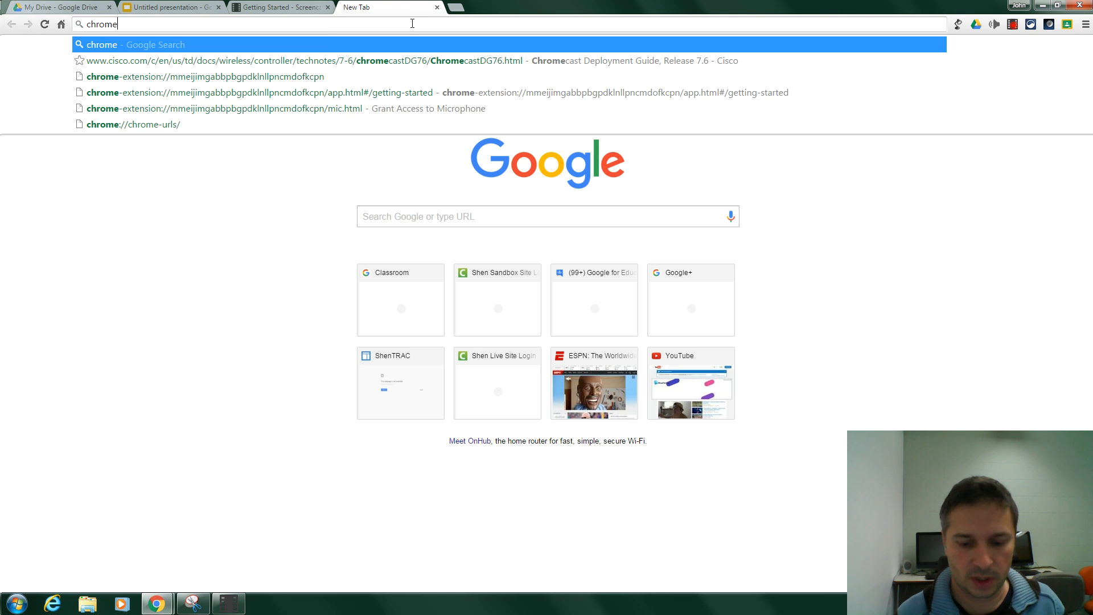
pyautogui.write('://apps')
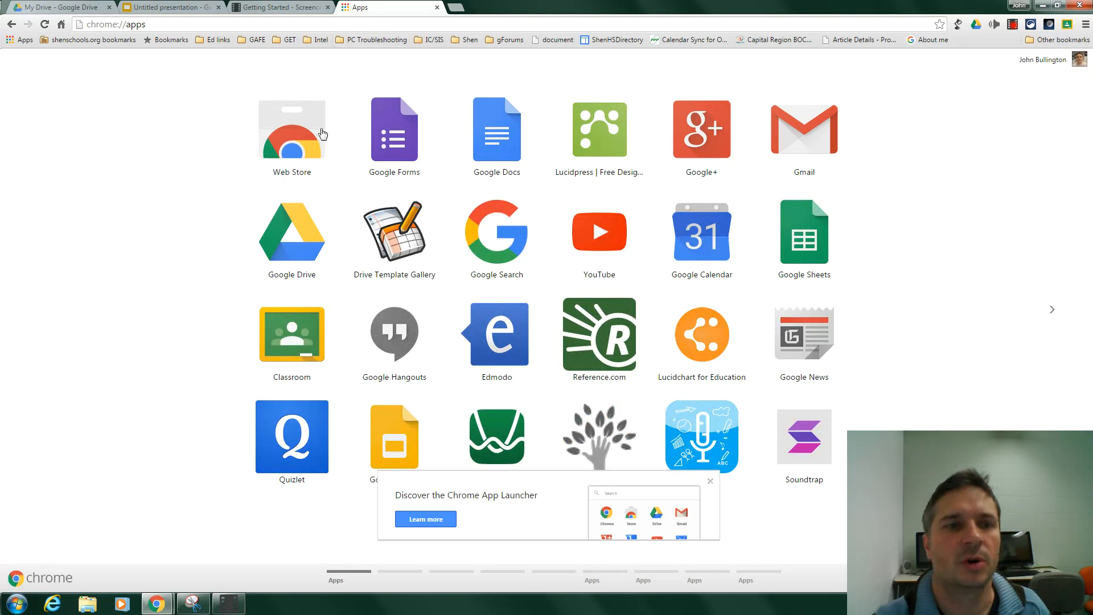
# - Search the Chrome Web Store for 'screencastify' and open the Screencastify extension
pyautogui.click(292, 131)
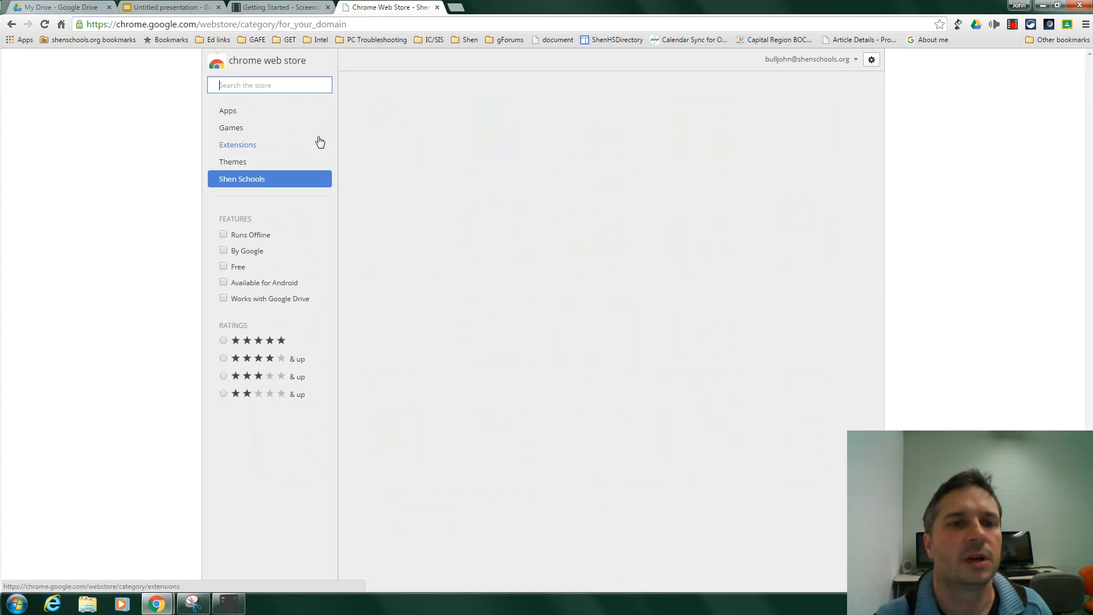
pyautogui.write('screencast')
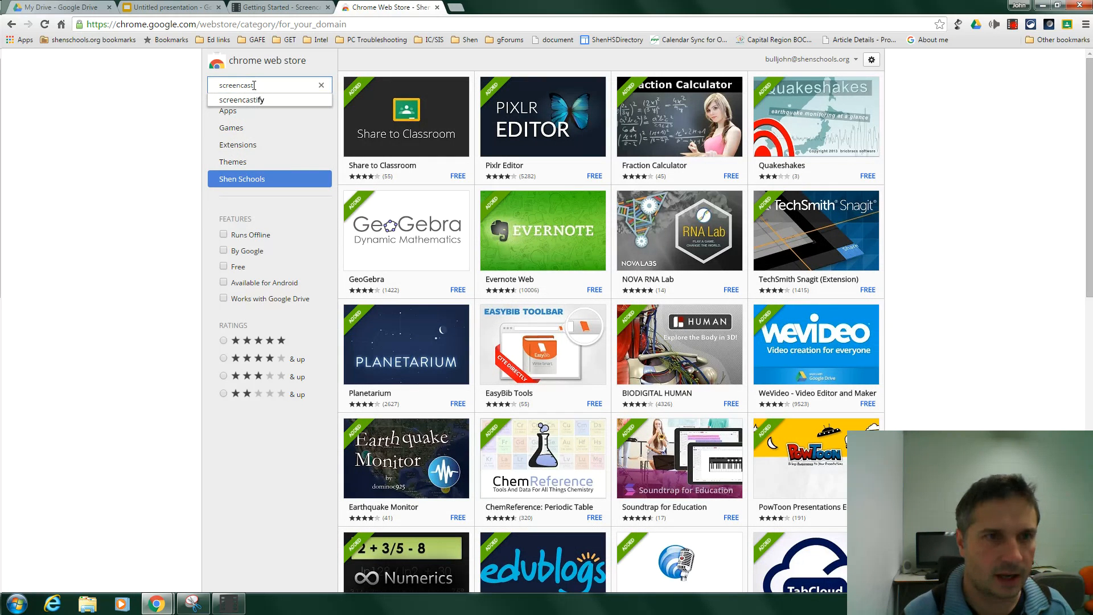
pyautogui.click(240, 100)
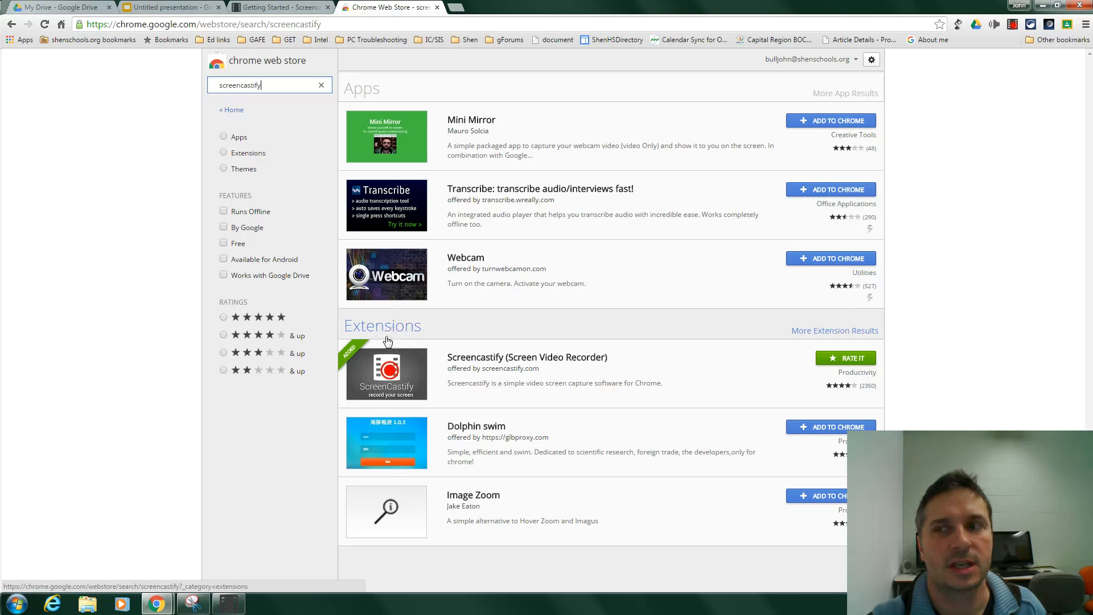
pyautogui.click(411, 368)
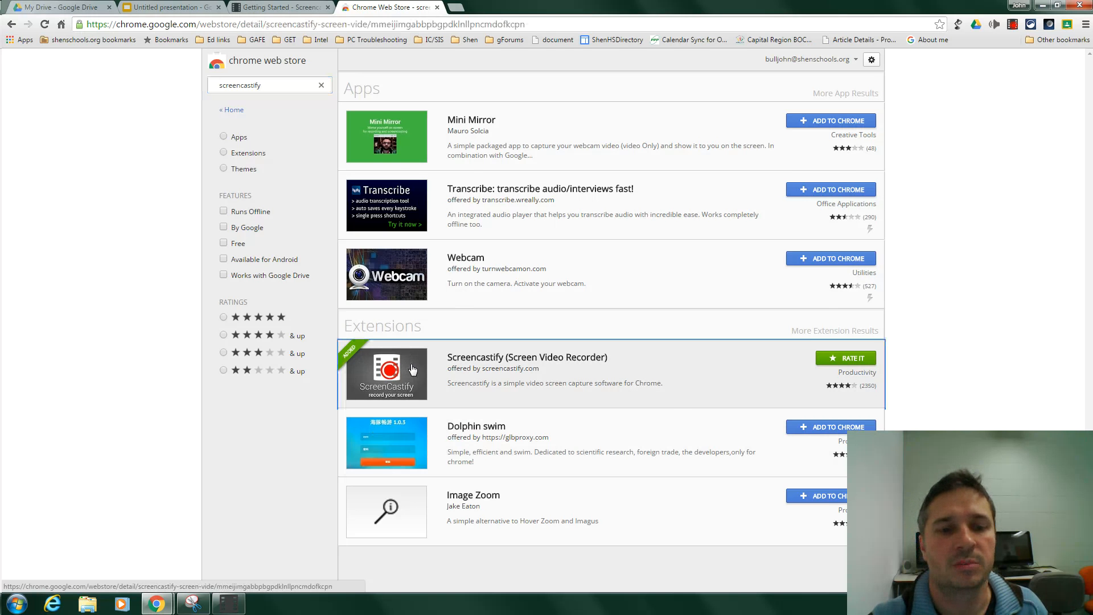
# - Check Screencastify shows 'Added to Chrome', close the listing, and switch to the presentation
pyautogui.click(386, 375)
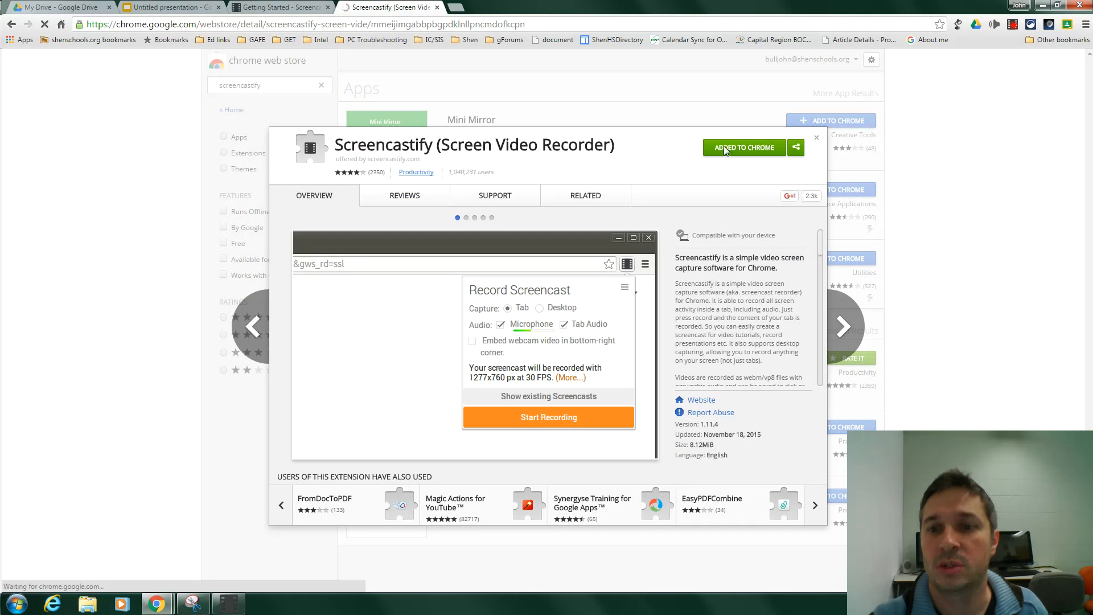
pyautogui.moveTo(776, 161)
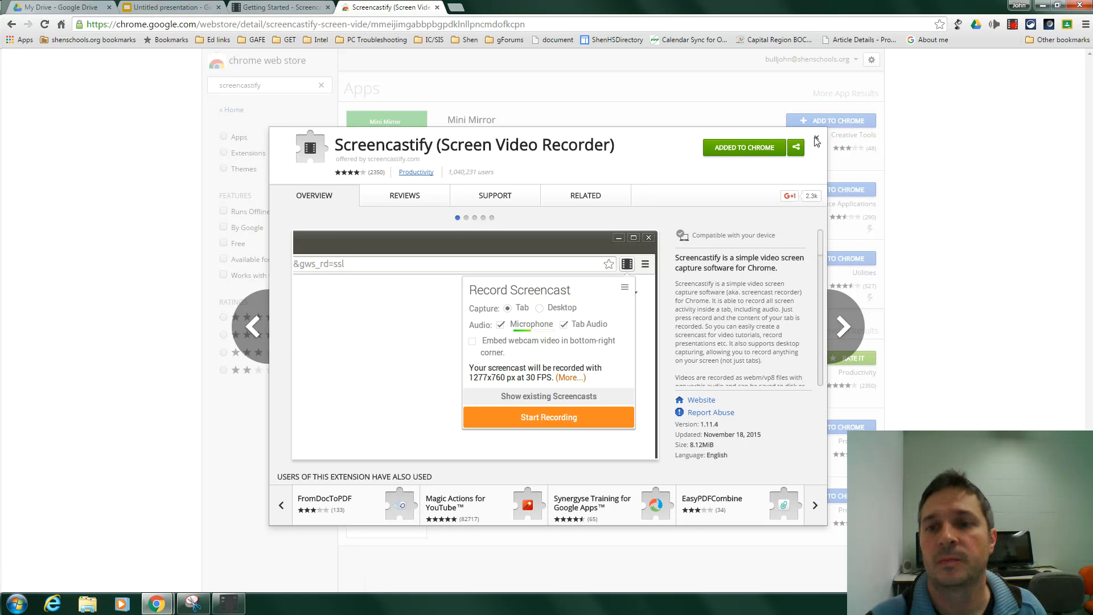
pyautogui.click(816, 140)
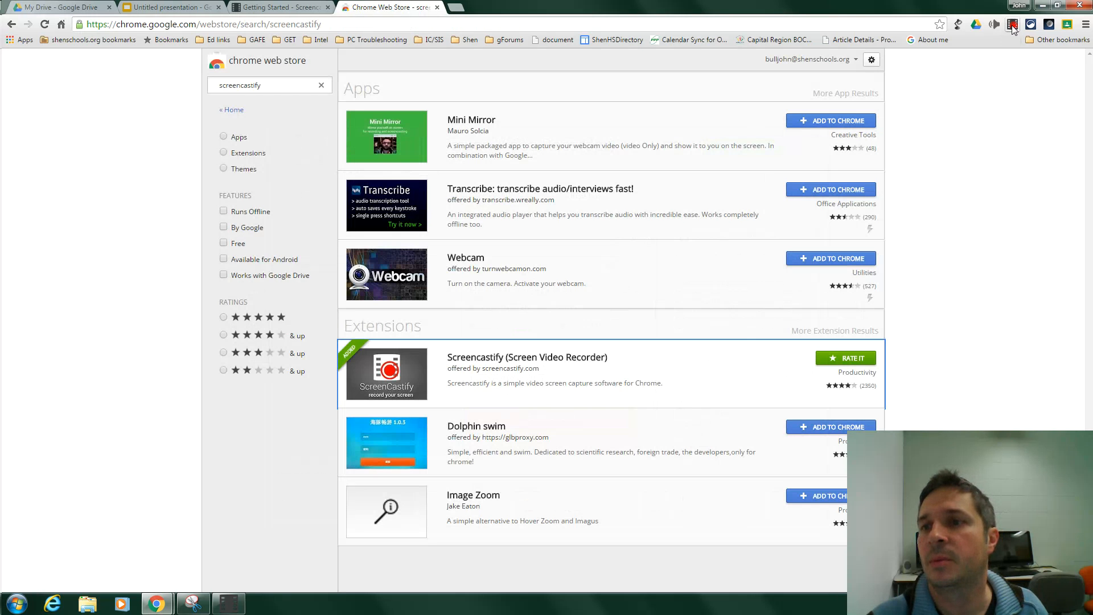
pyautogui.moveTo(1013, 25)
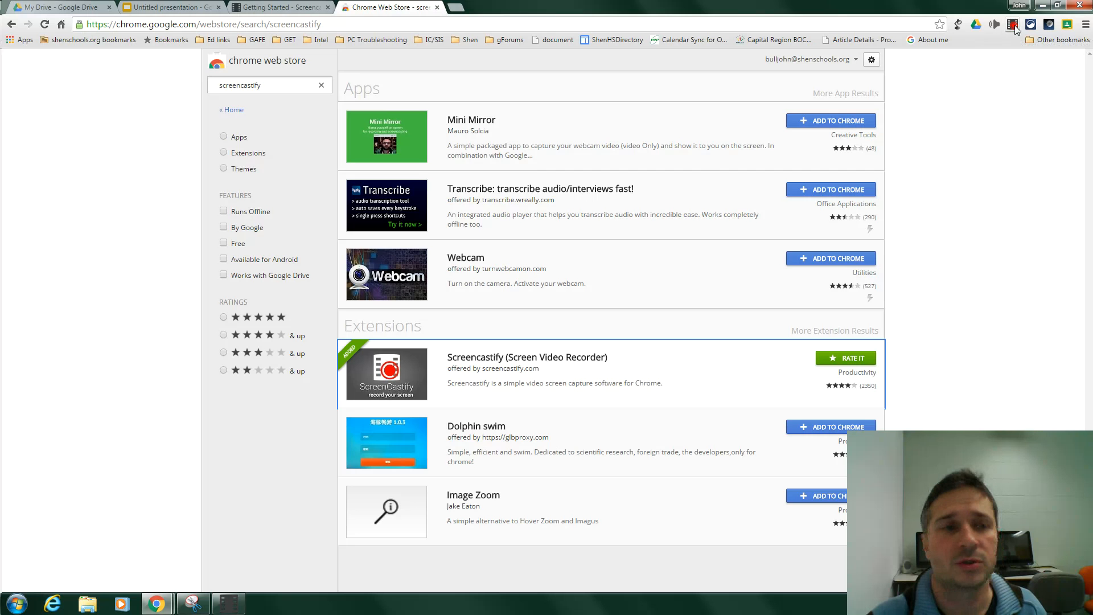
pyautogui.click(171, 6)
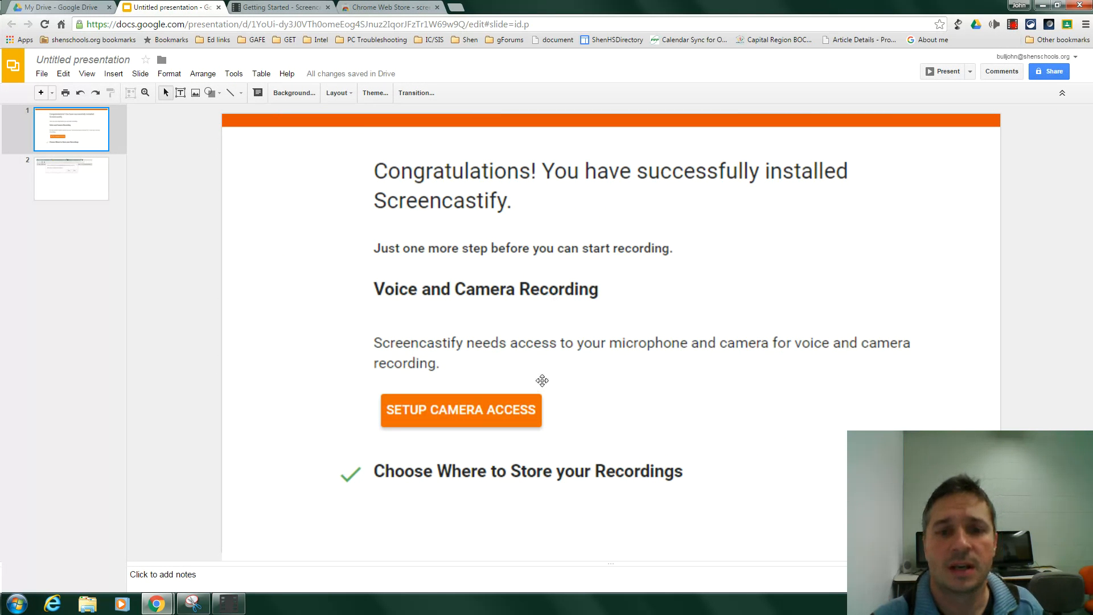
pyautogui.moveTo(487, 270)
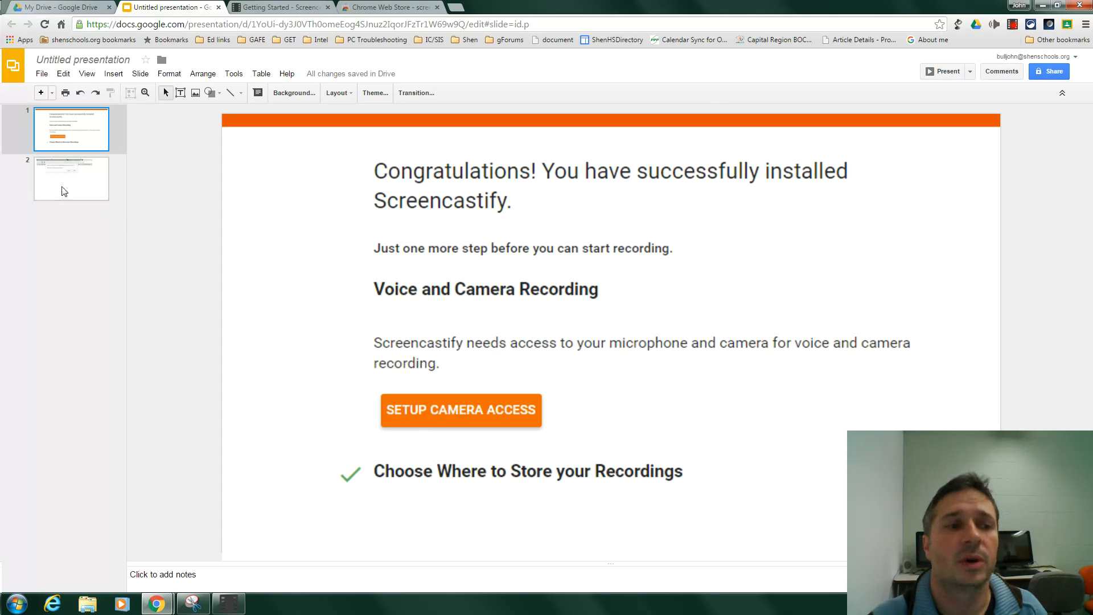
# - Go to slide 2 showing the camera and microphone permission prompt
pyautogui.click(460, 410)
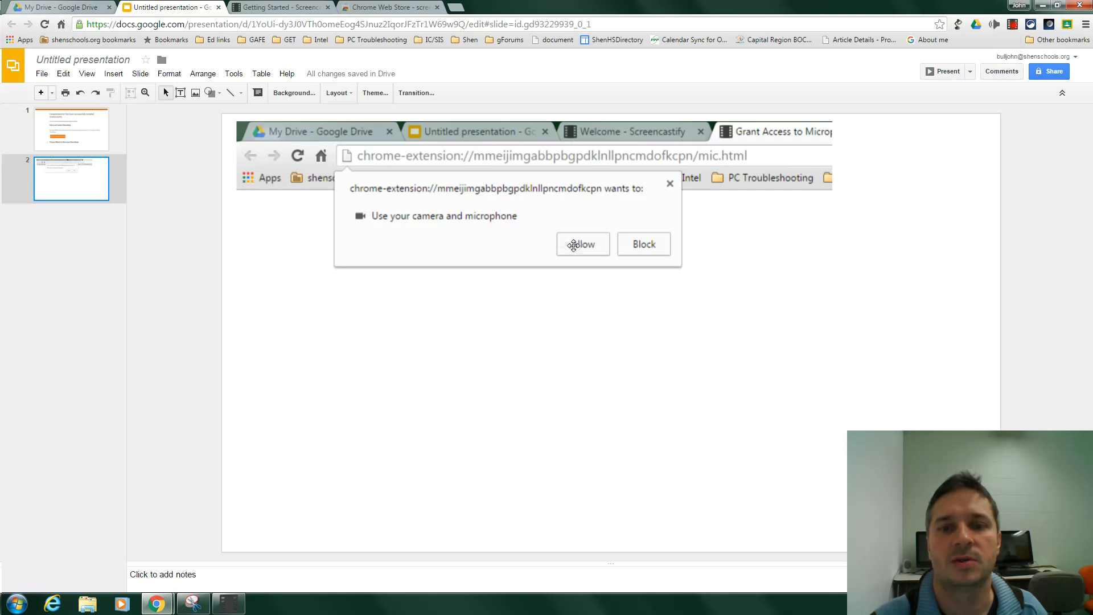
pyautogui.moveTo(761, 141)
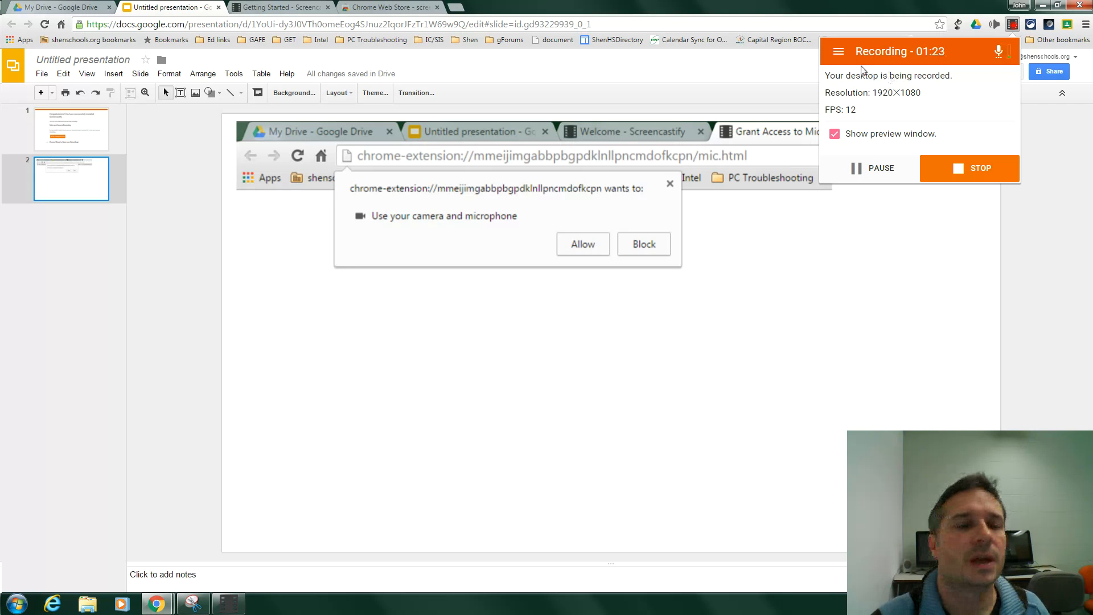
pyautogui.moveTo(840, 77)
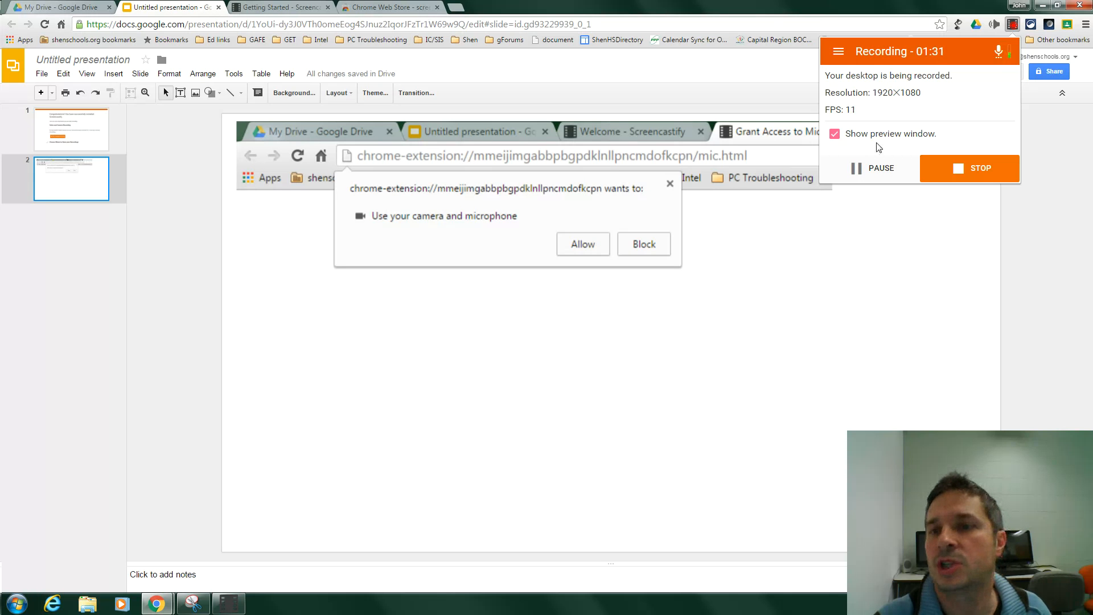
pyautogui.moveTo(916, 189)
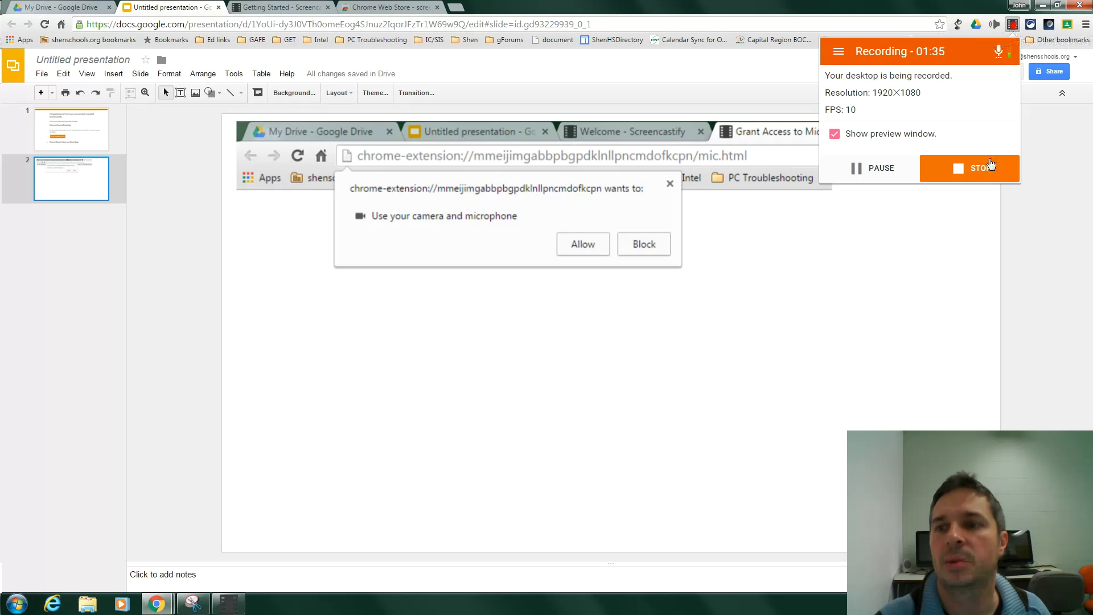
pyautogui.moveTo(980, 170)
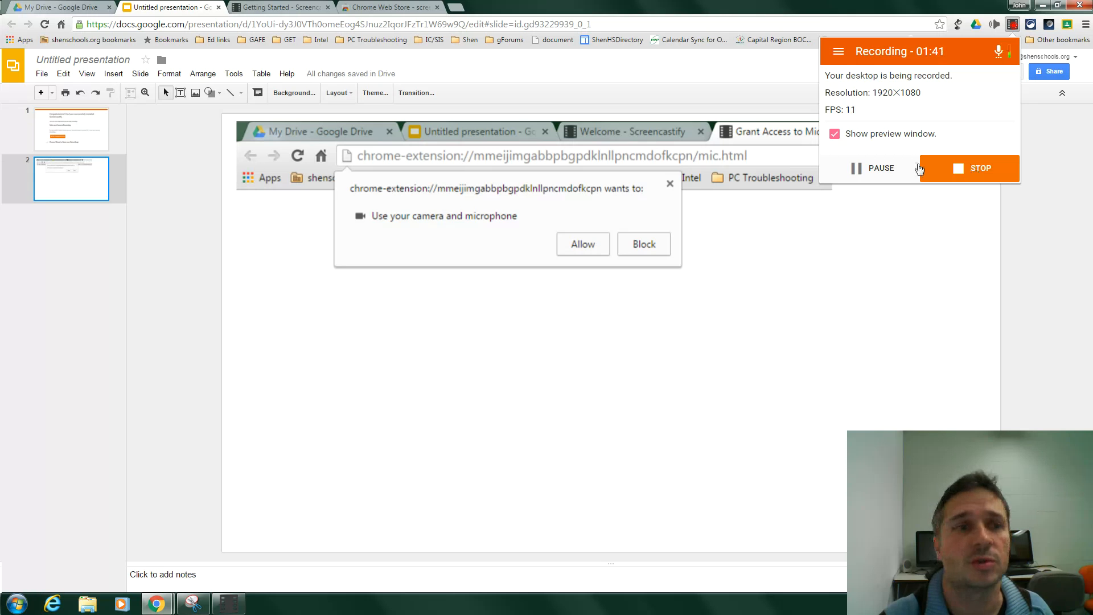
pyautogui.moveTo(452, 291)
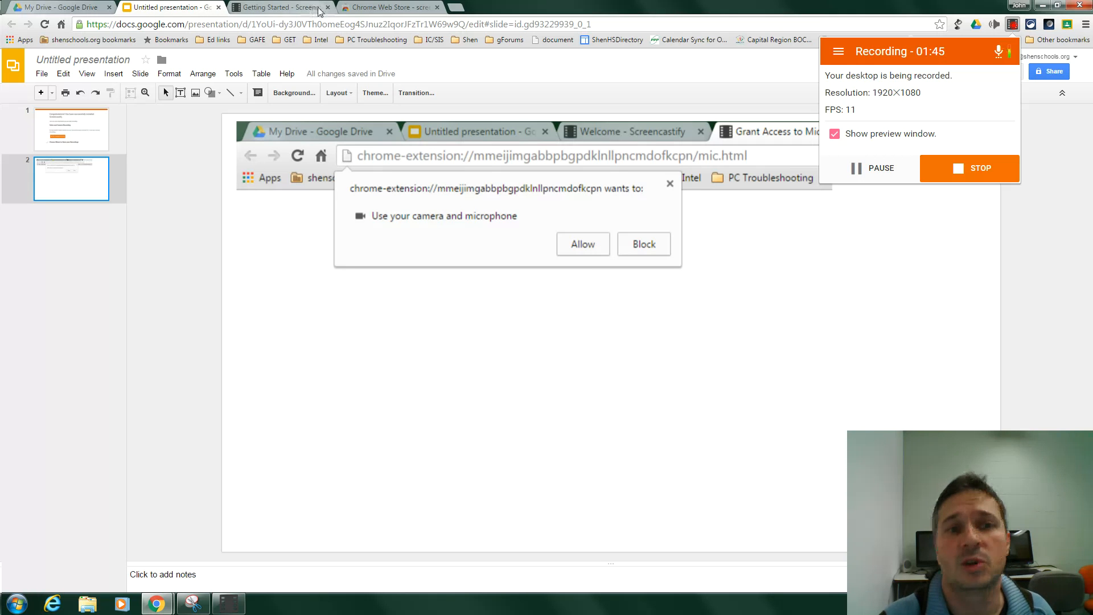
pyautogui.moveTo(171, 7)
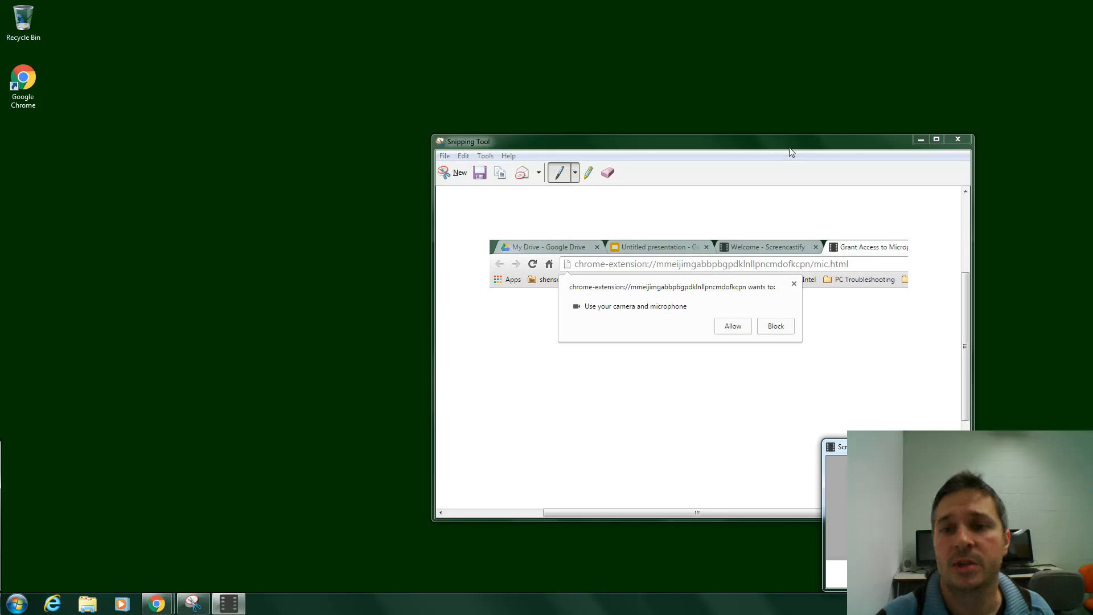
# - Discard the Snipping Tool capture without saving and return to the permission slide
pyautogui.moveTo(697, 140); pyautogui.dragTo(500, 40)
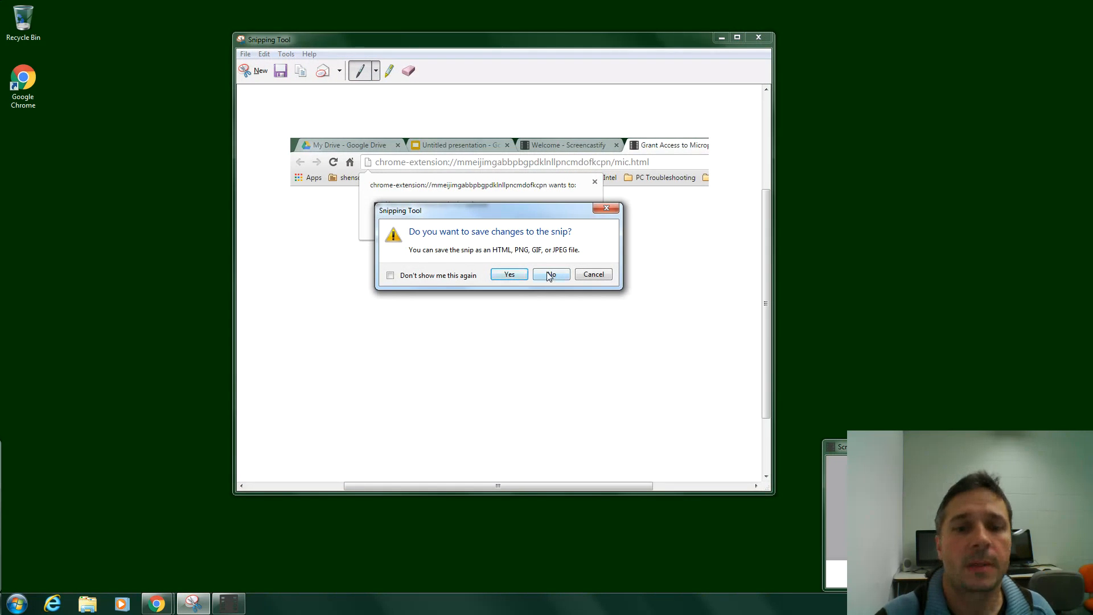
pyautogui.click(550, 274)
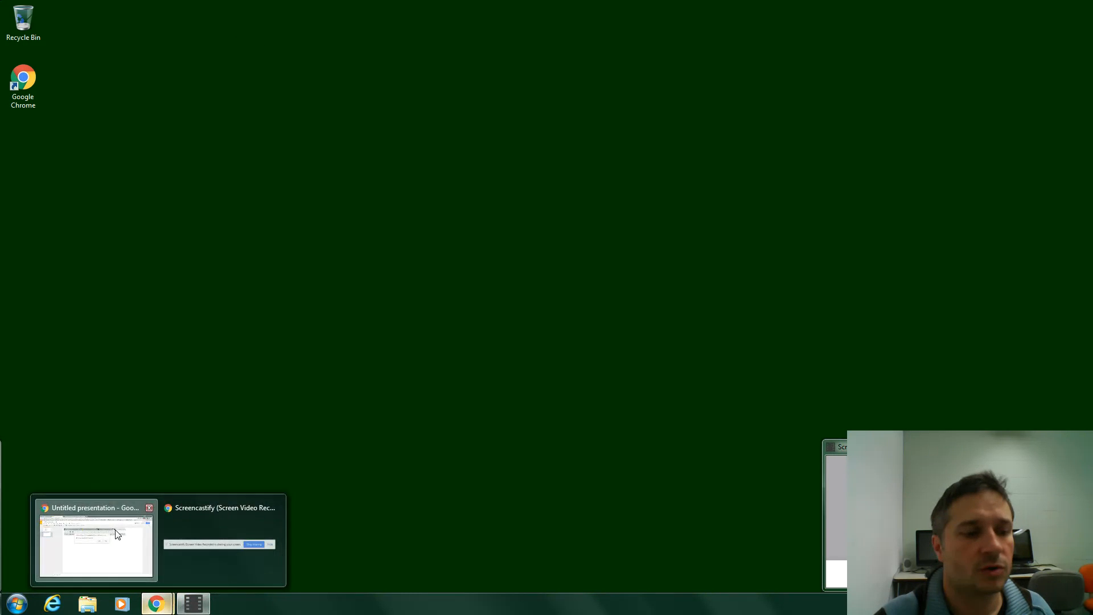
pyautogui.click(96, 540)
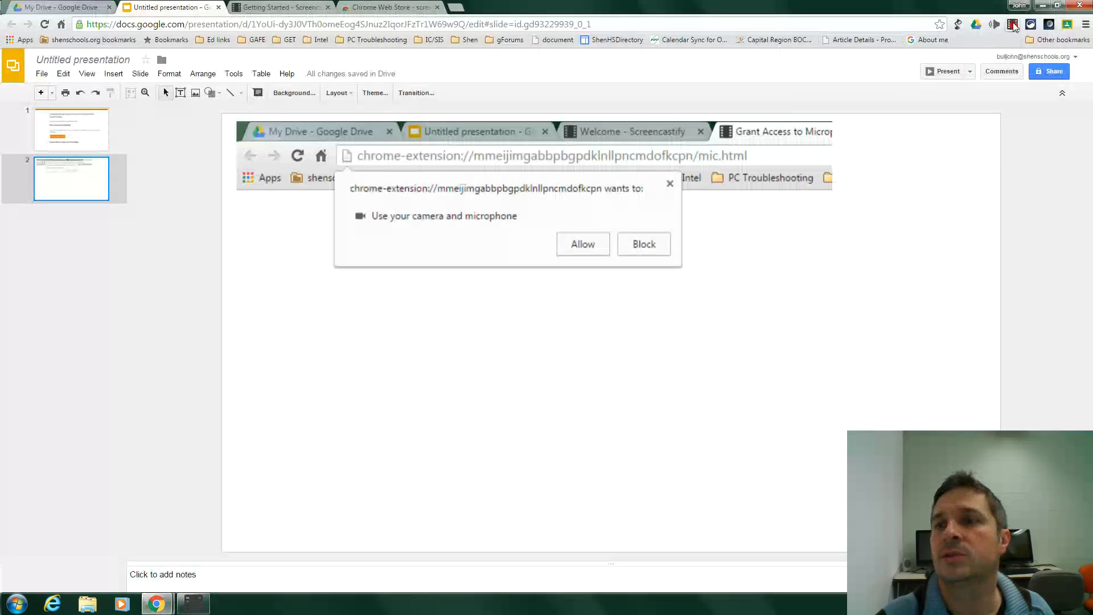